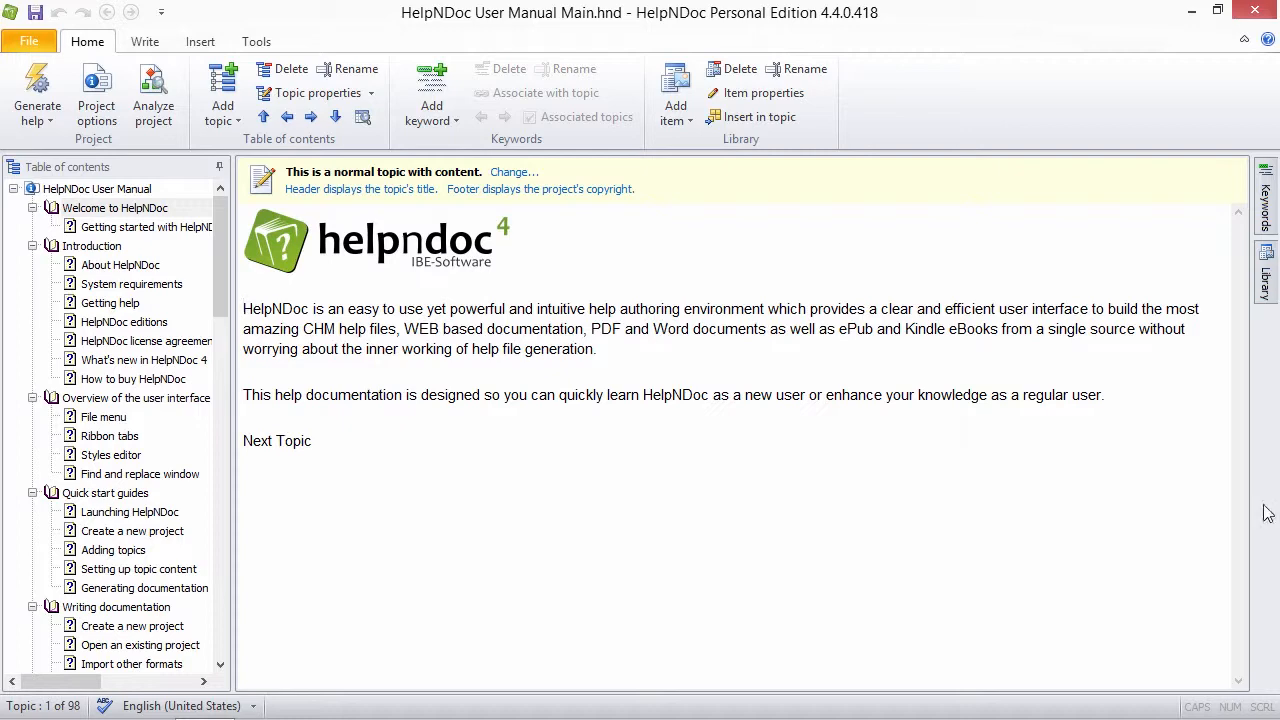
Link the word 'HelpNDoc' in the second paragraph to the 'Getting started with HelpNDoc' topic
double_click(674, 394)
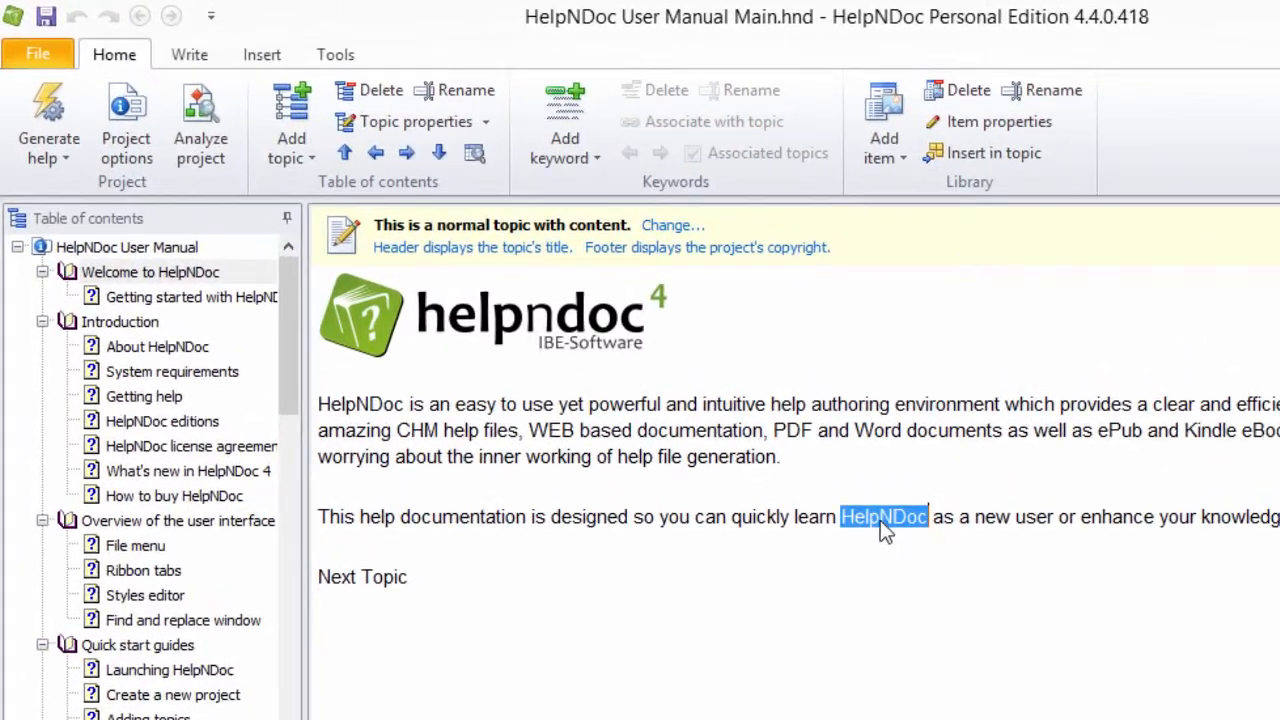
click(262, 54)
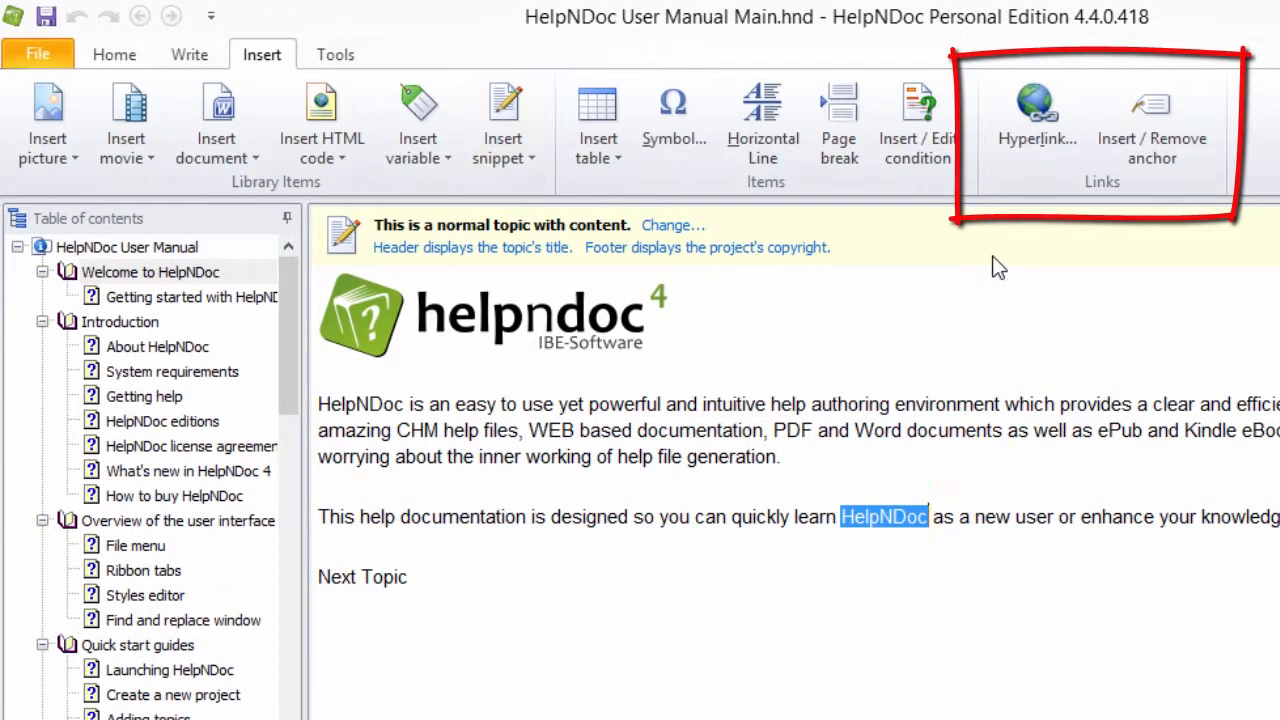
click(1036, 110)
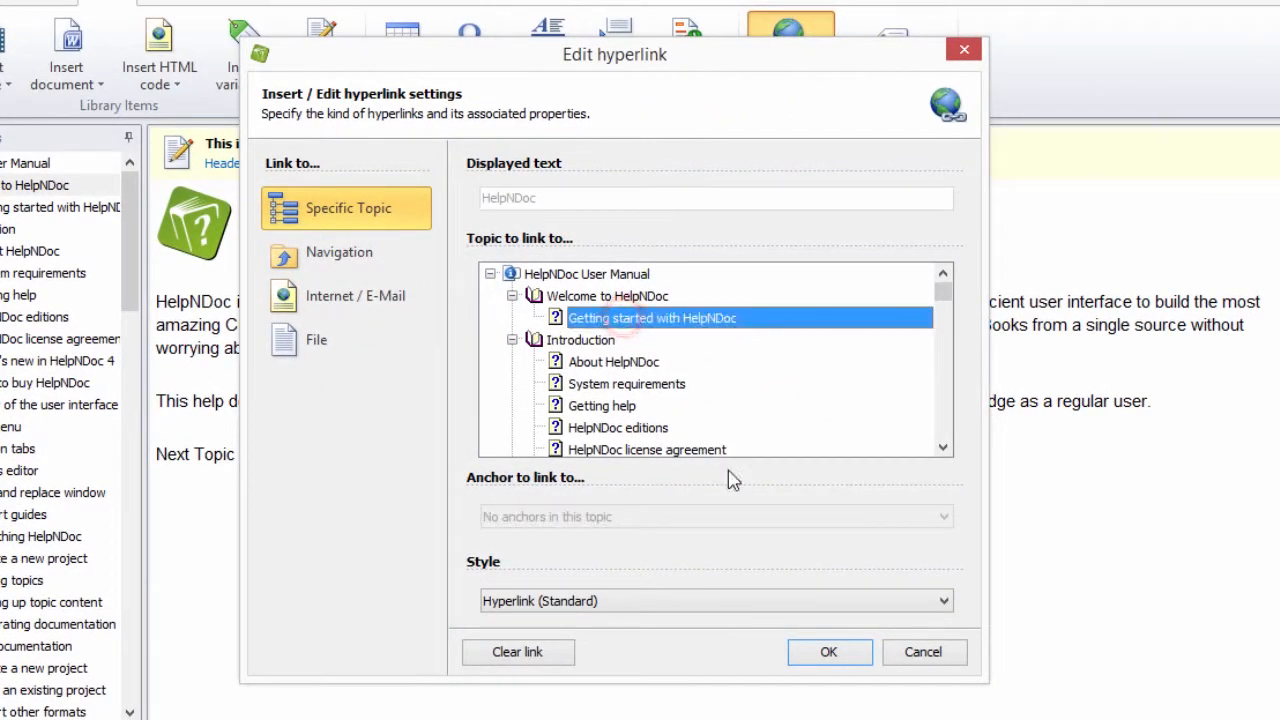
click(828, 652)
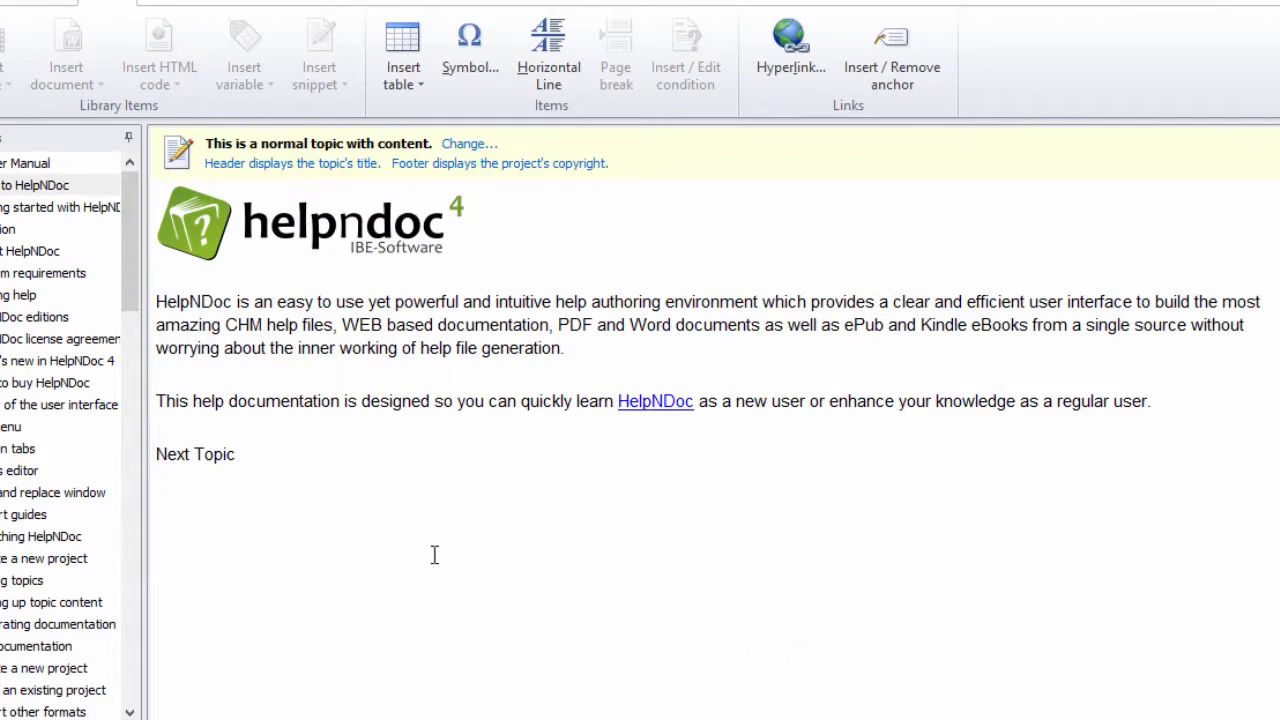
Bring up the Navigation link targets in the Edit hyperlink dialog for the 'Next Topic' text
double_click(200, 454)
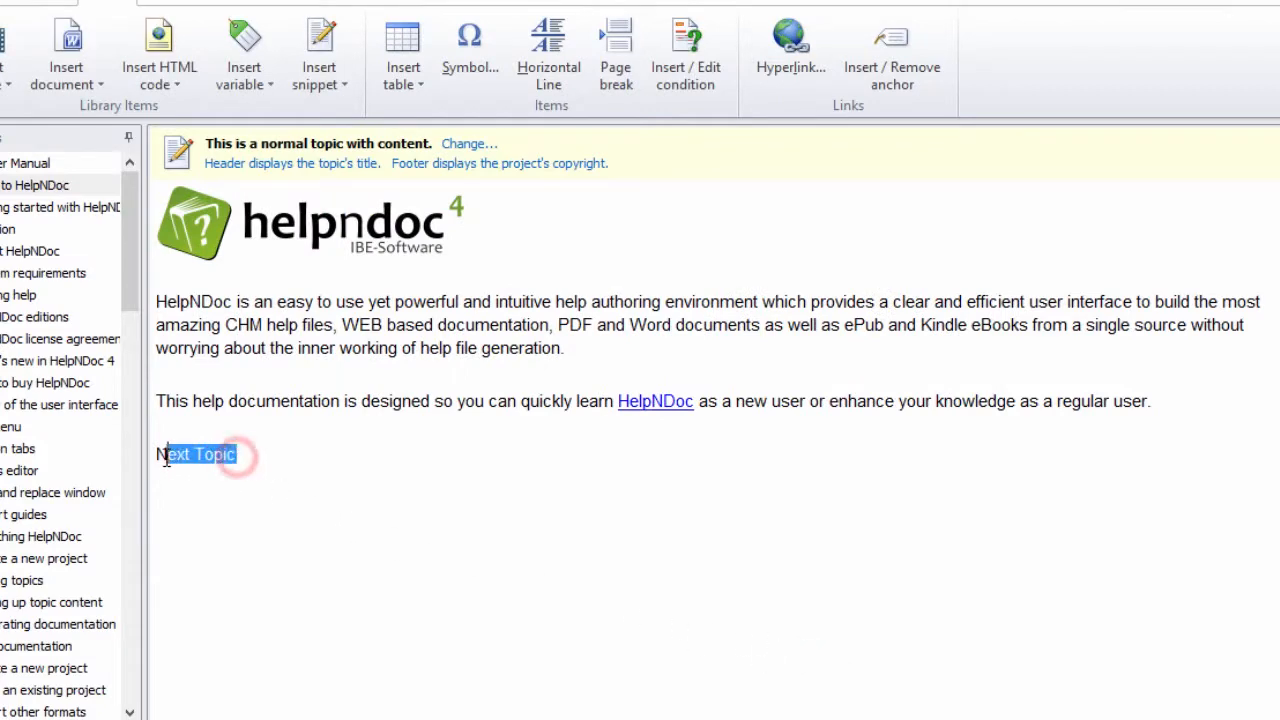
mouse_move(790, 50)
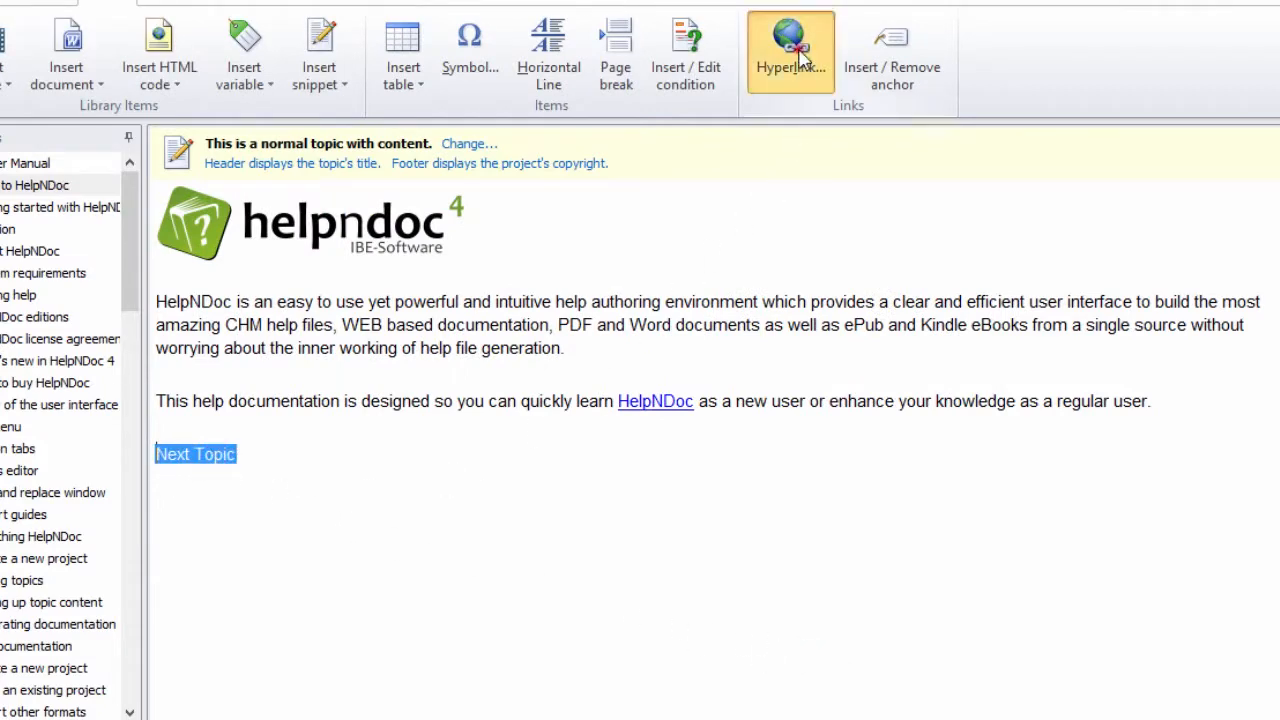
click(790, 52)
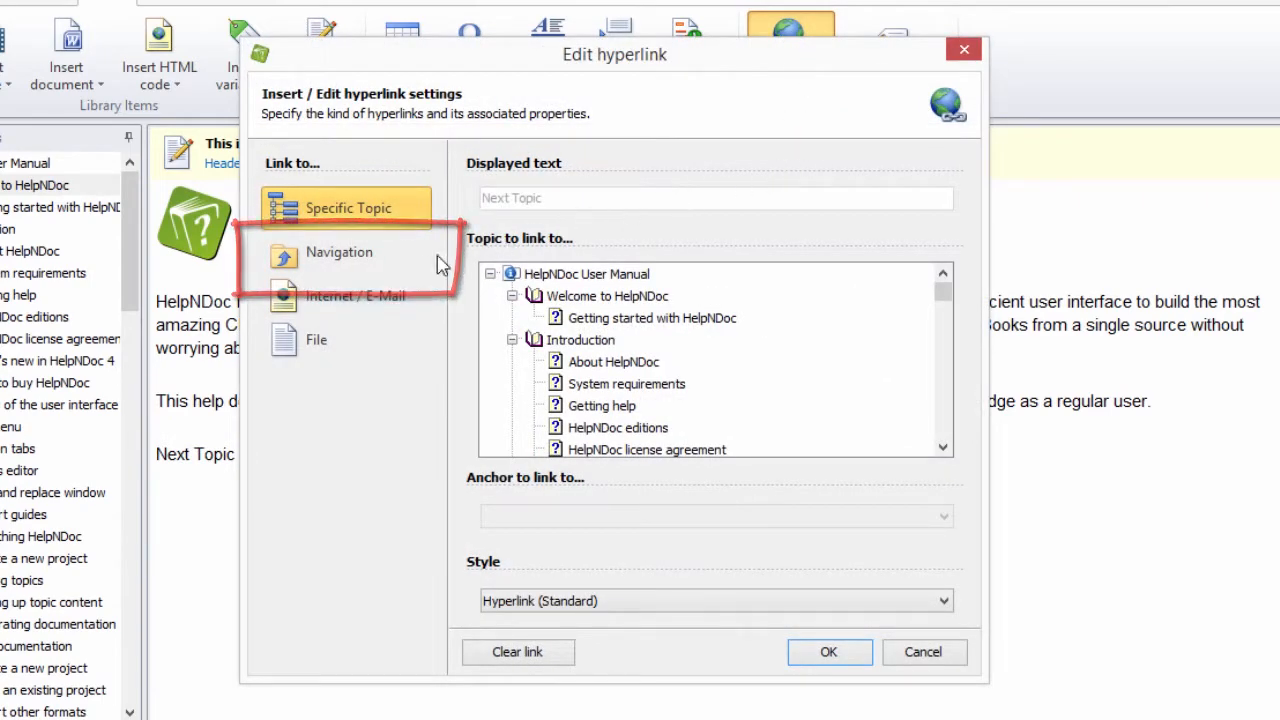
click(340, 252)
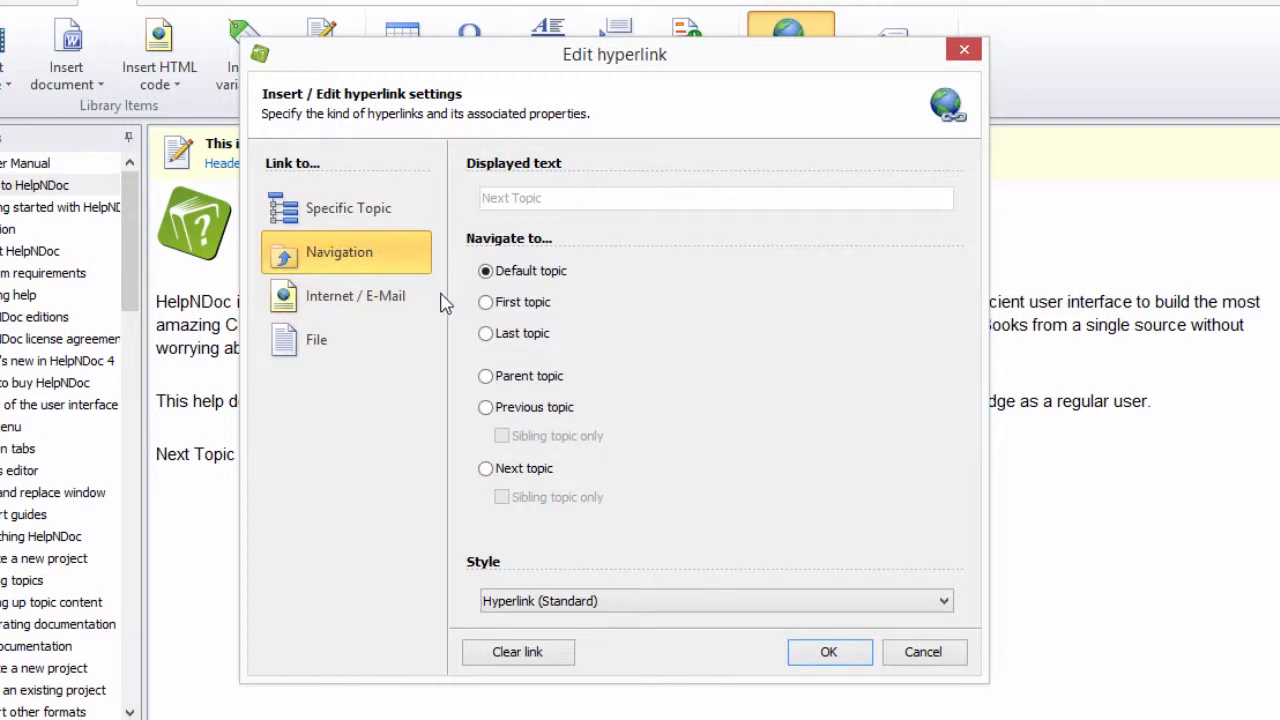
mouse_move(408, 462)
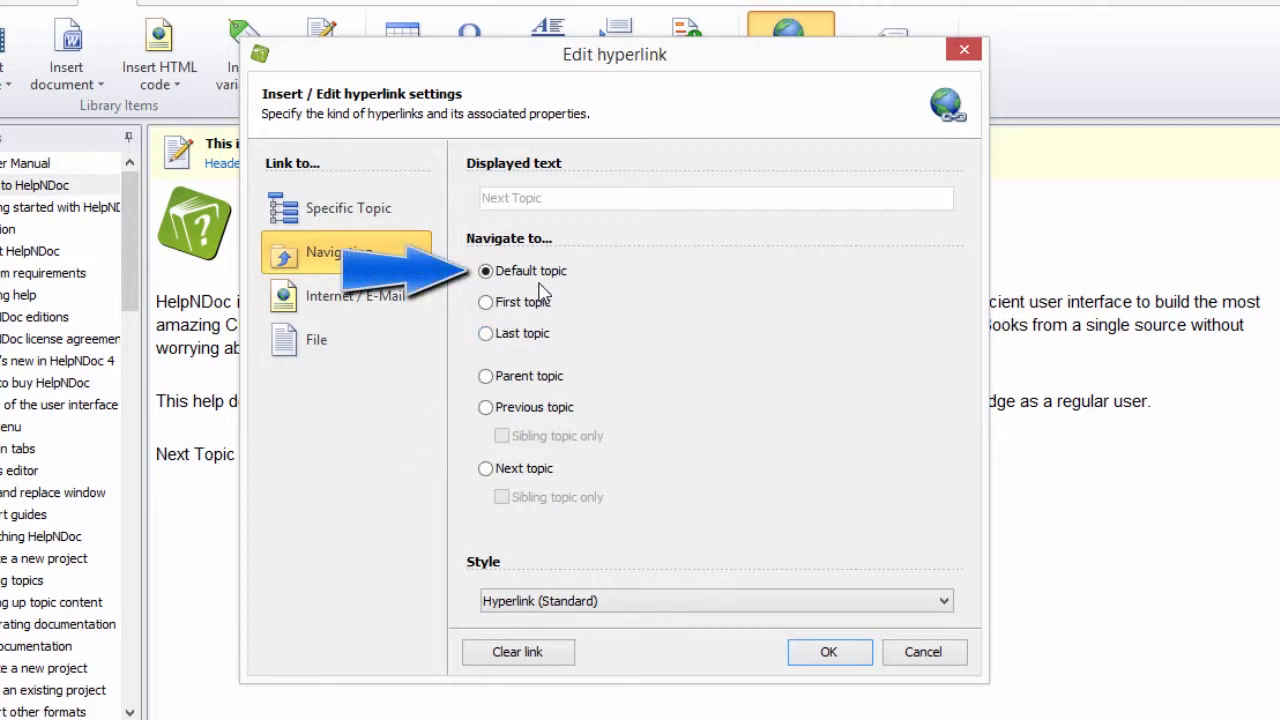
mouse_move(572, 288)
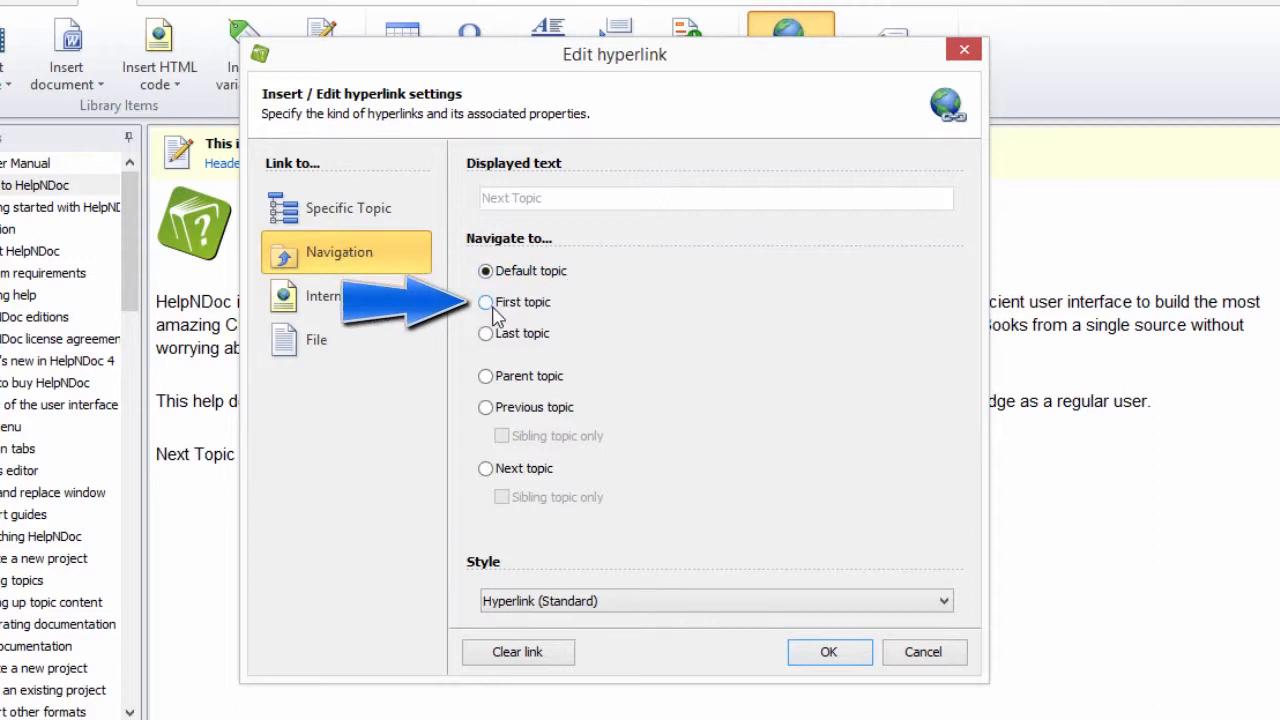
Try the First, Last, Parent and Previous topic navigation targets in turn
click(484, 302)
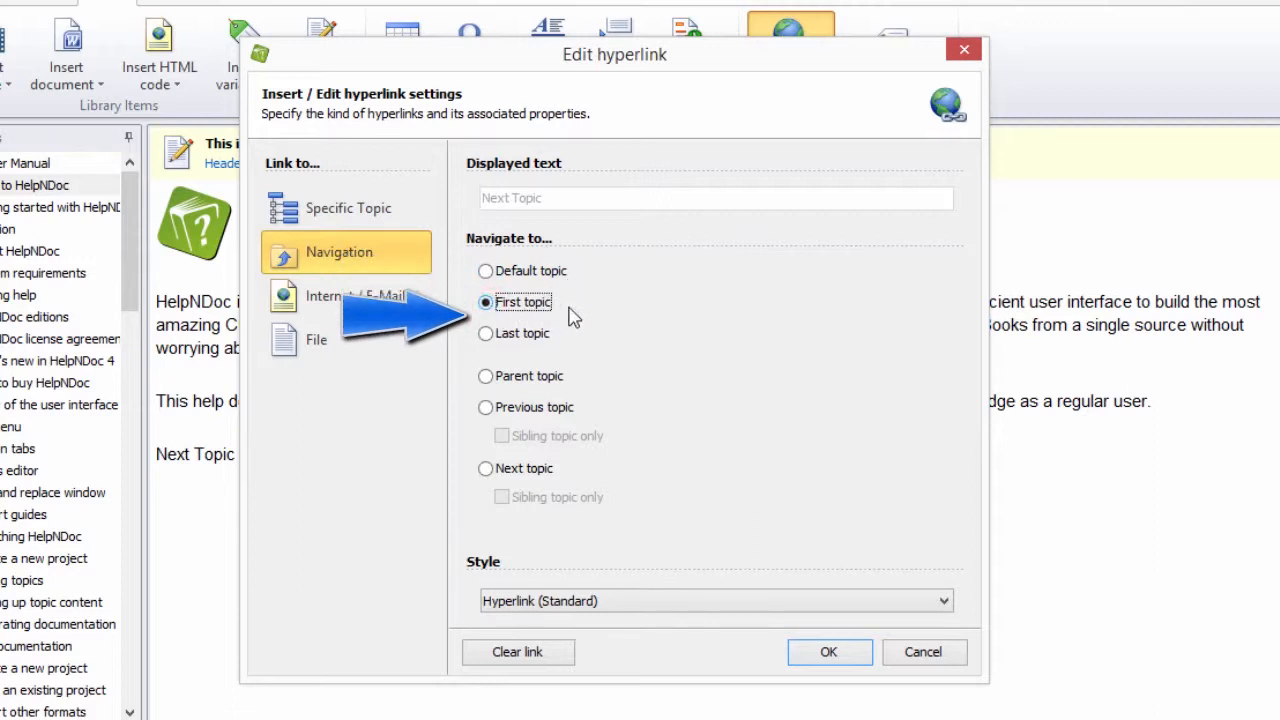
click(484, 332)
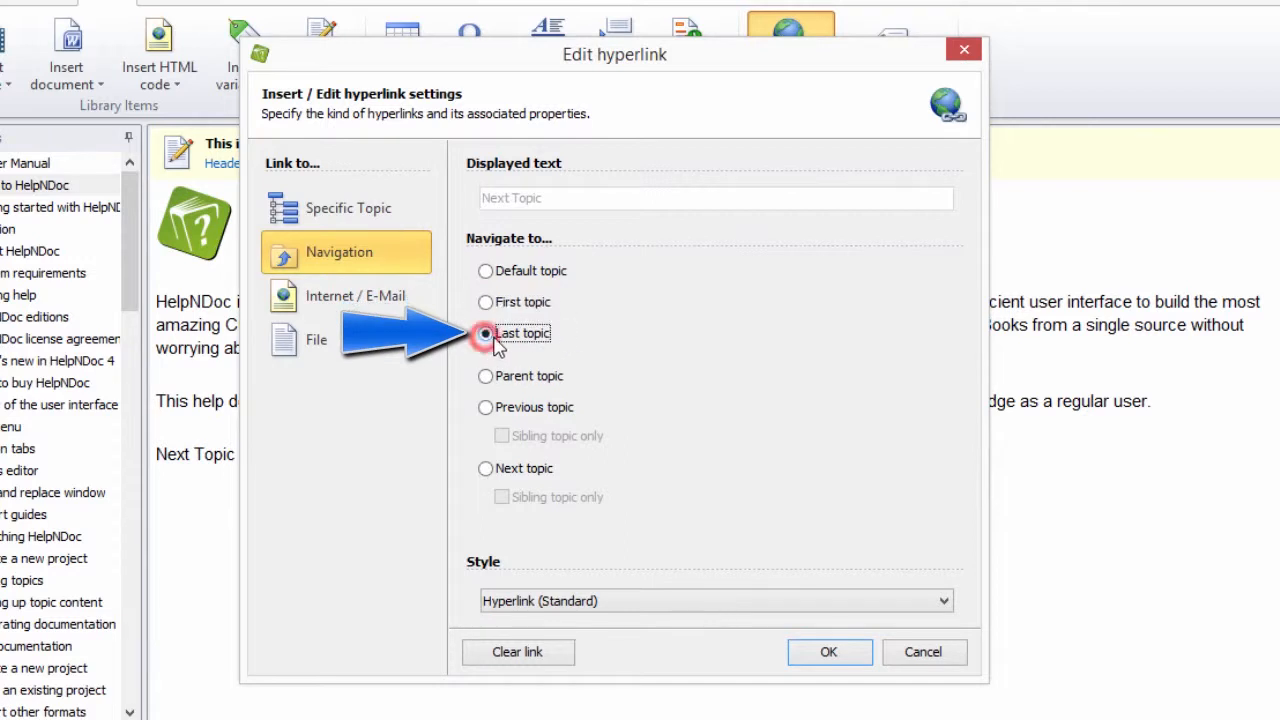
click(484, 332)
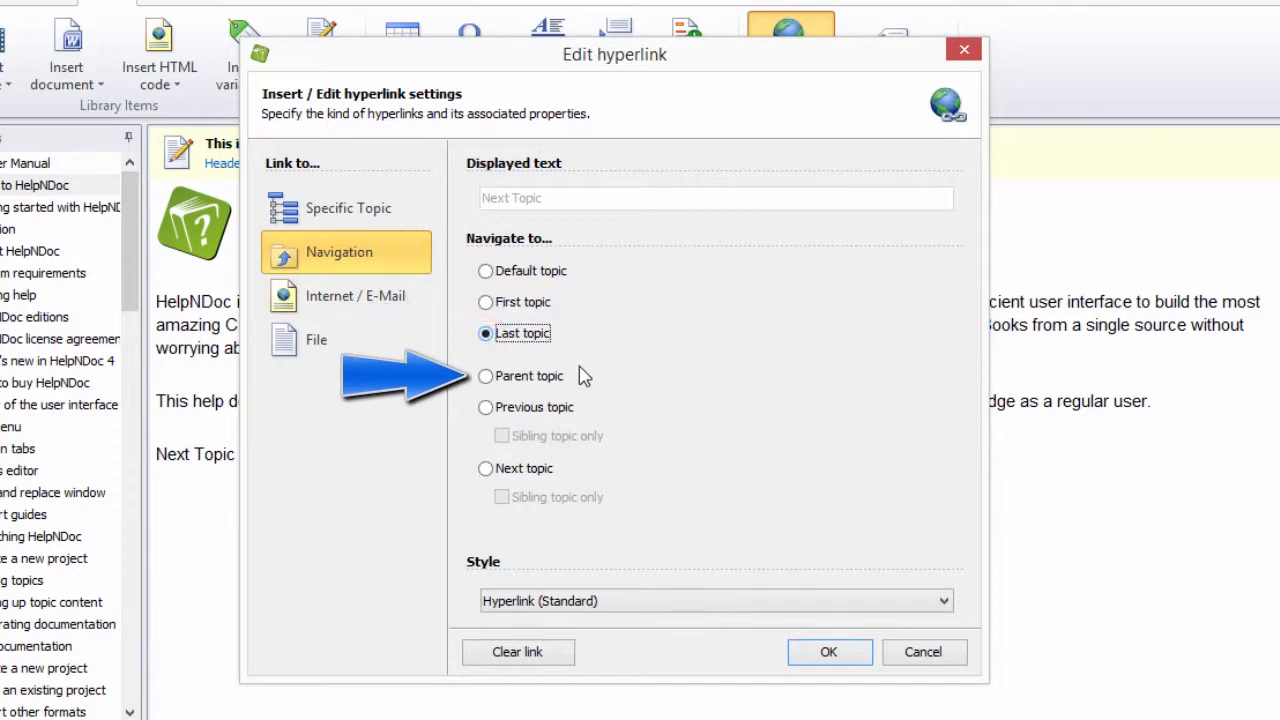
click(484, 376)
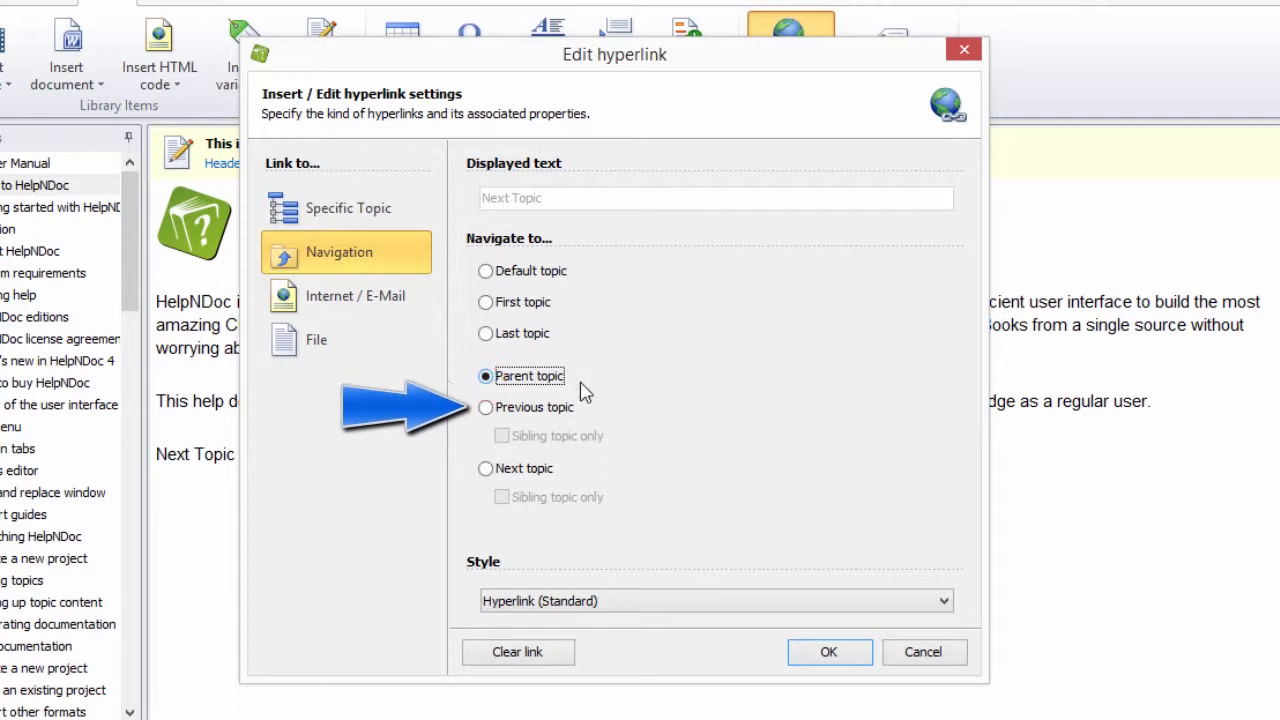
click(484, 408)
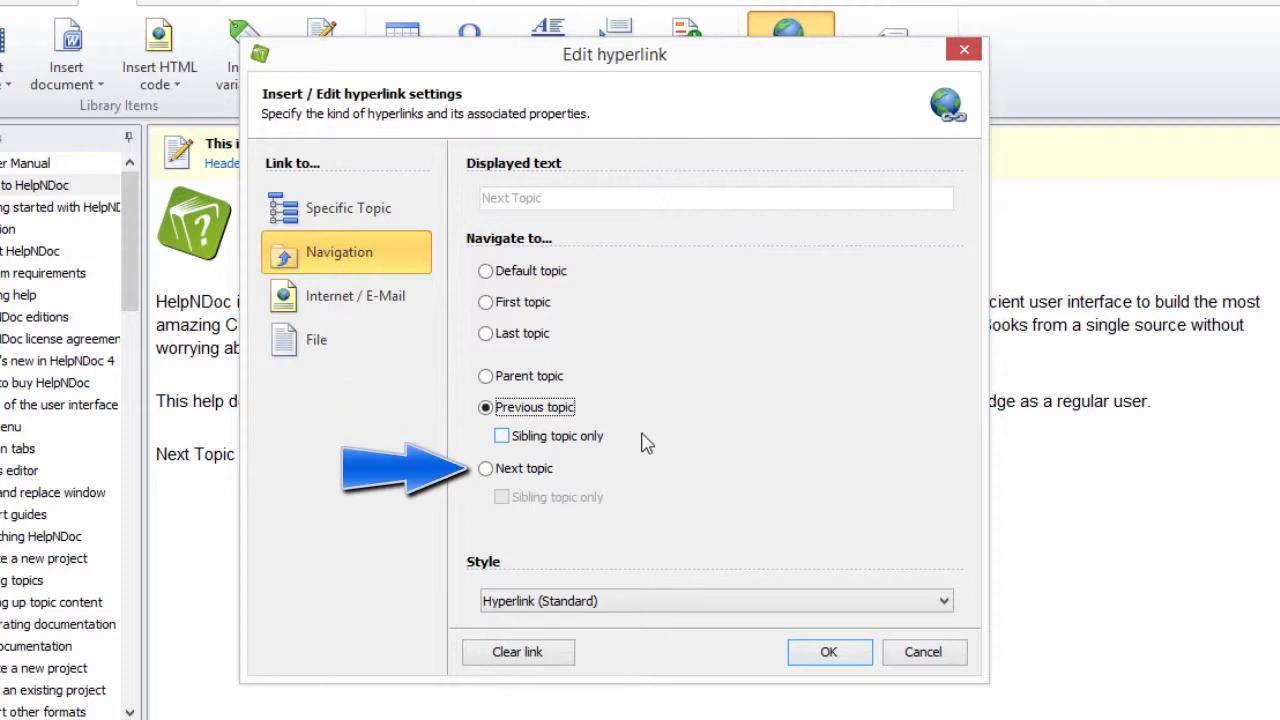
Settle on Next topic with 'Sibling topic only' left unchecked and confirm the link
click(484, 468)
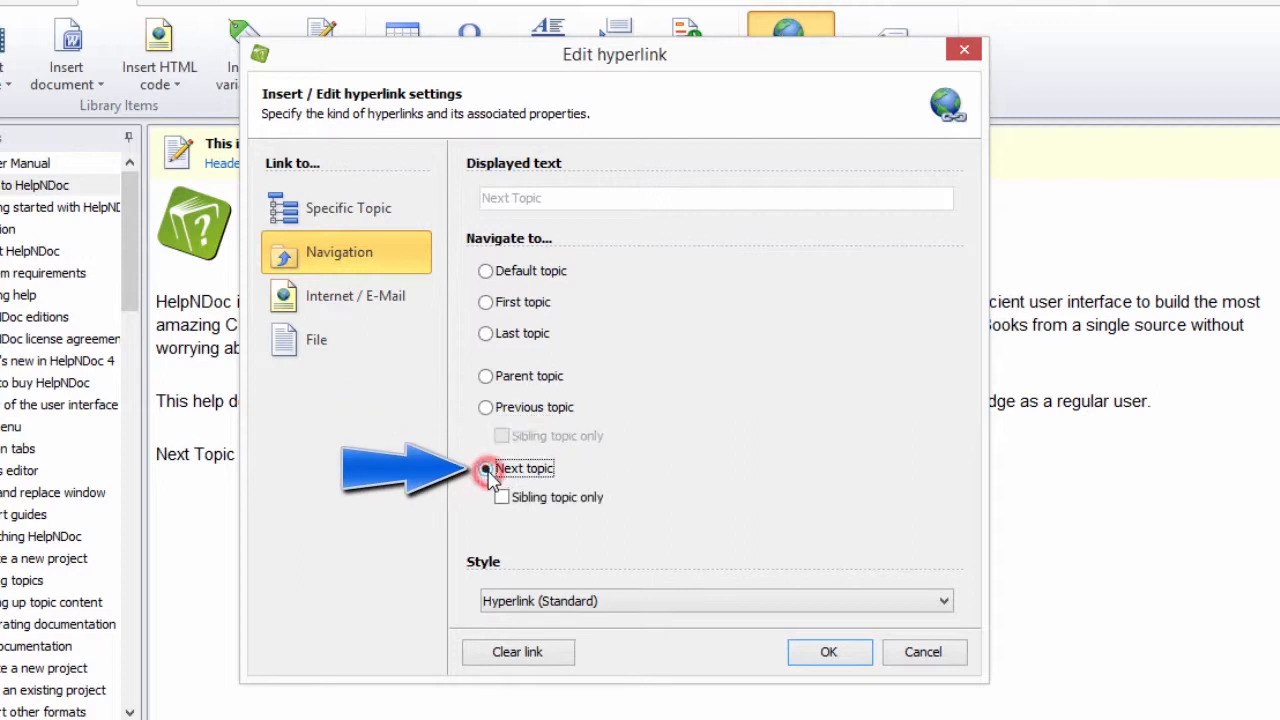
click(484, 468)
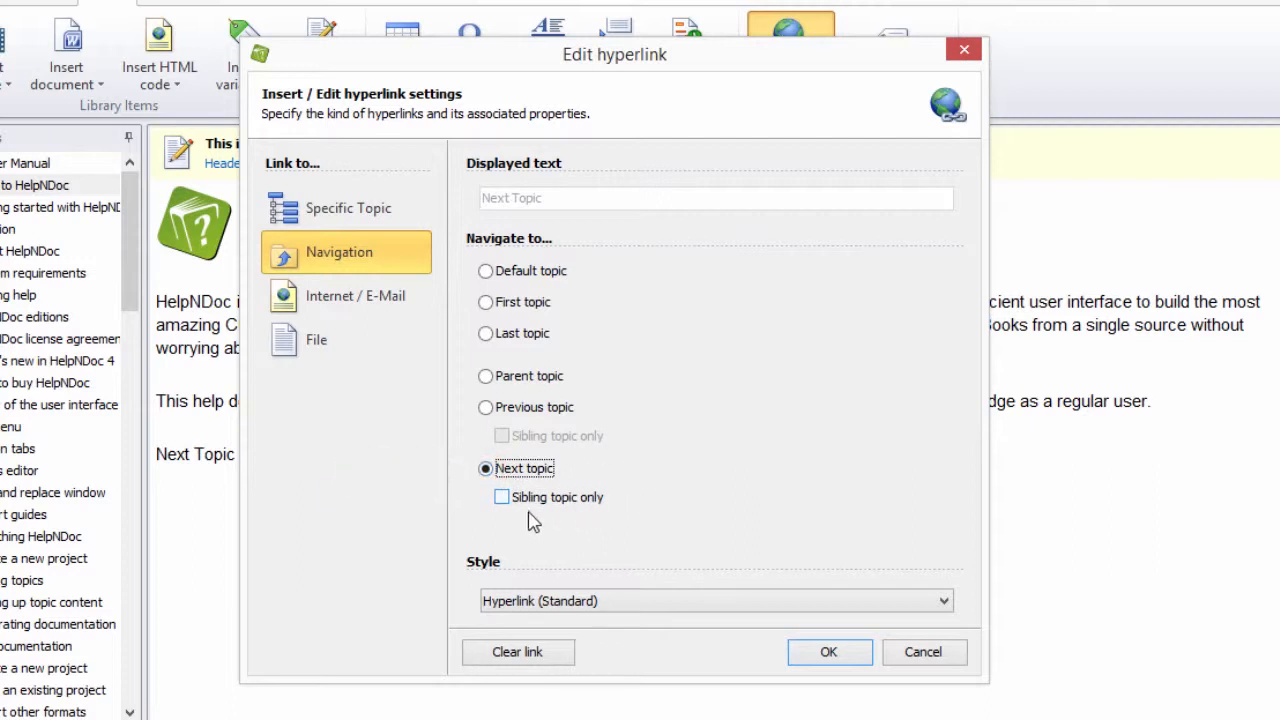
click(500, 496)
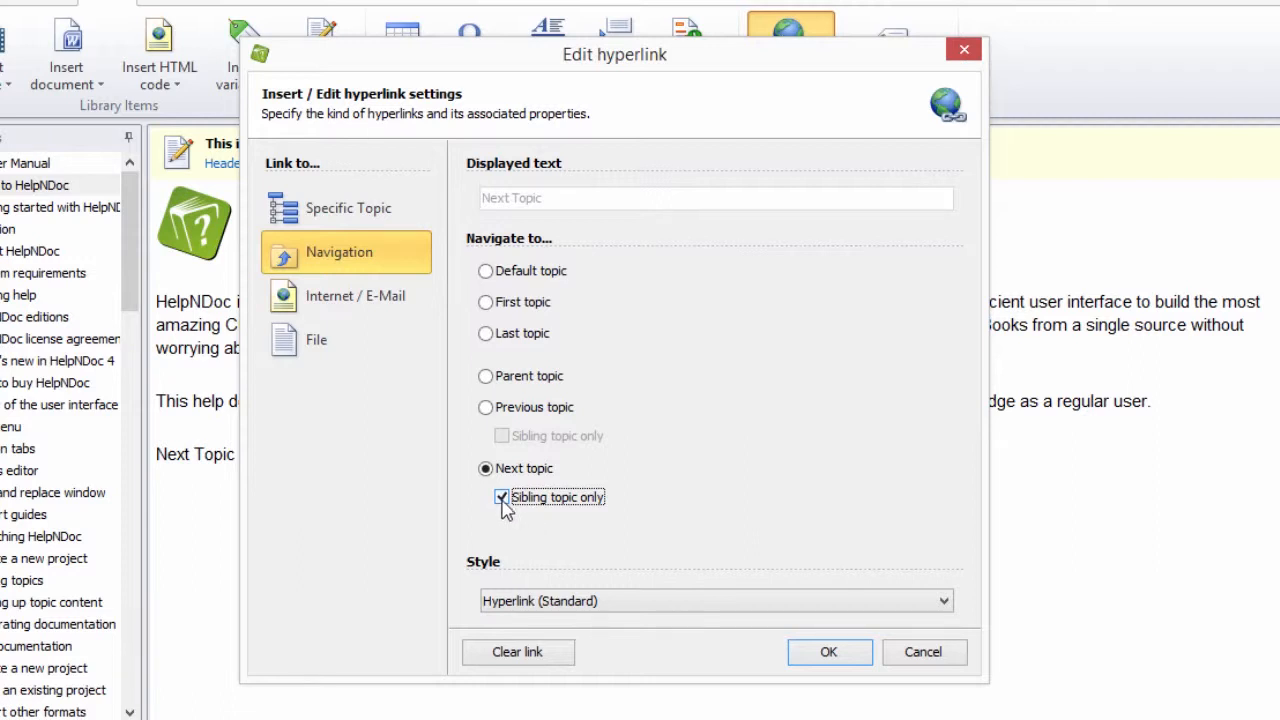
click(500, 496)
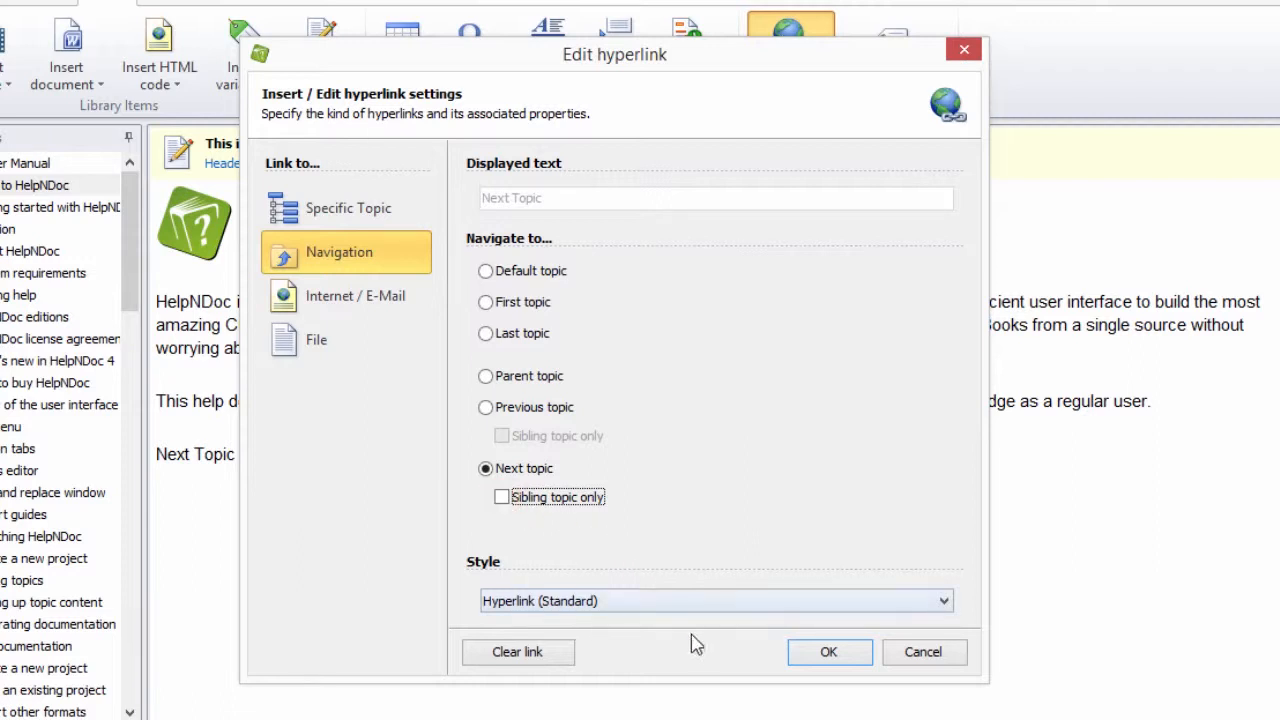
click(828, 652)
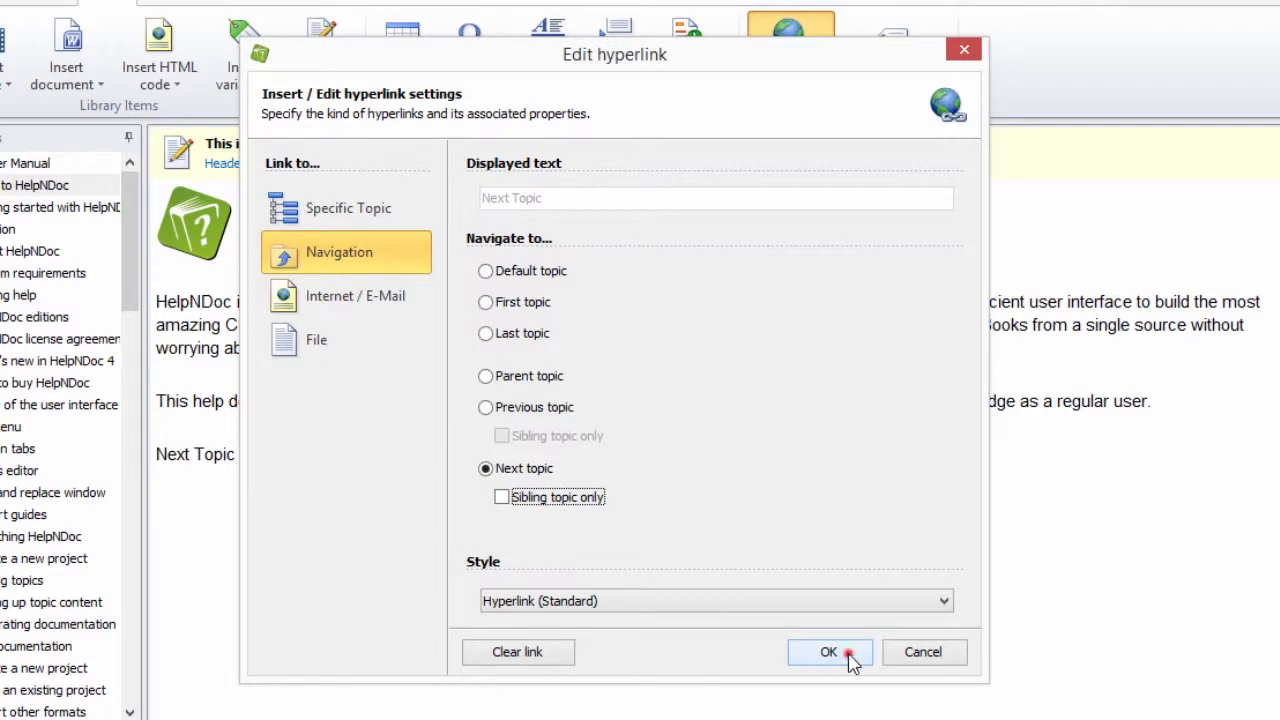
Clear the navigation link from 'Next Topic', confirming with Yes, leaving it plain text
click(828, 652)
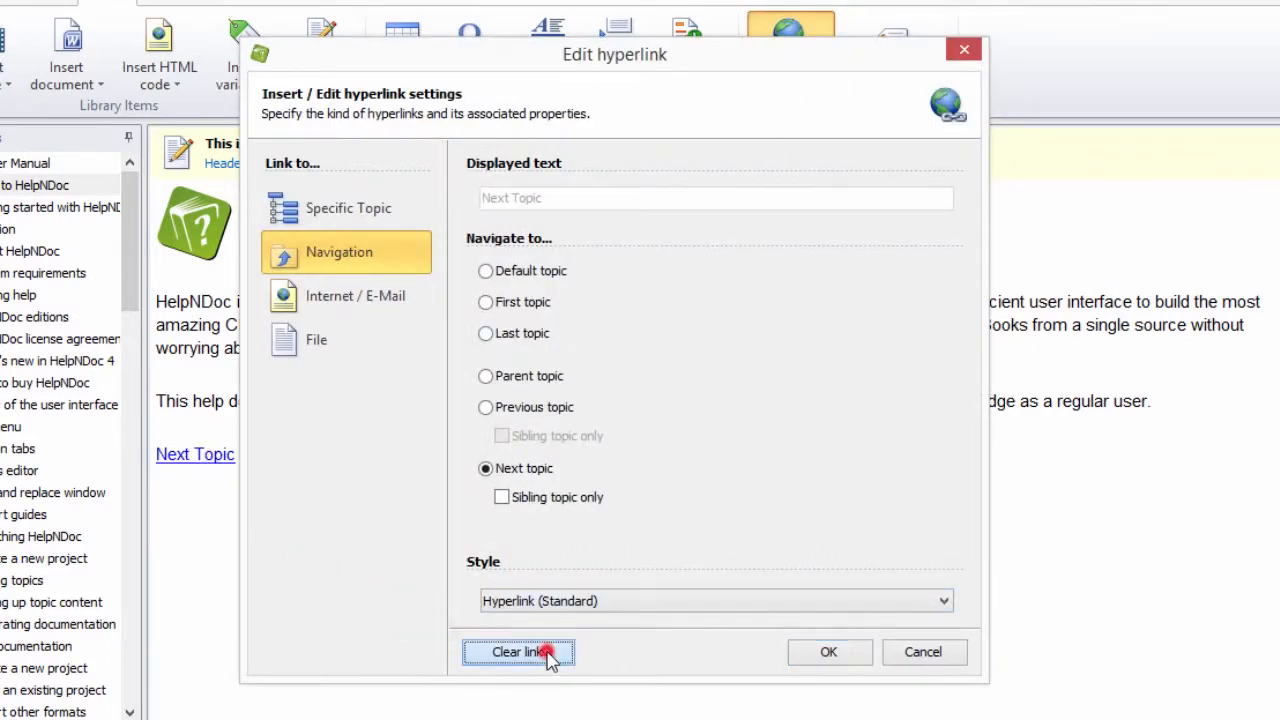
click(518, 652)
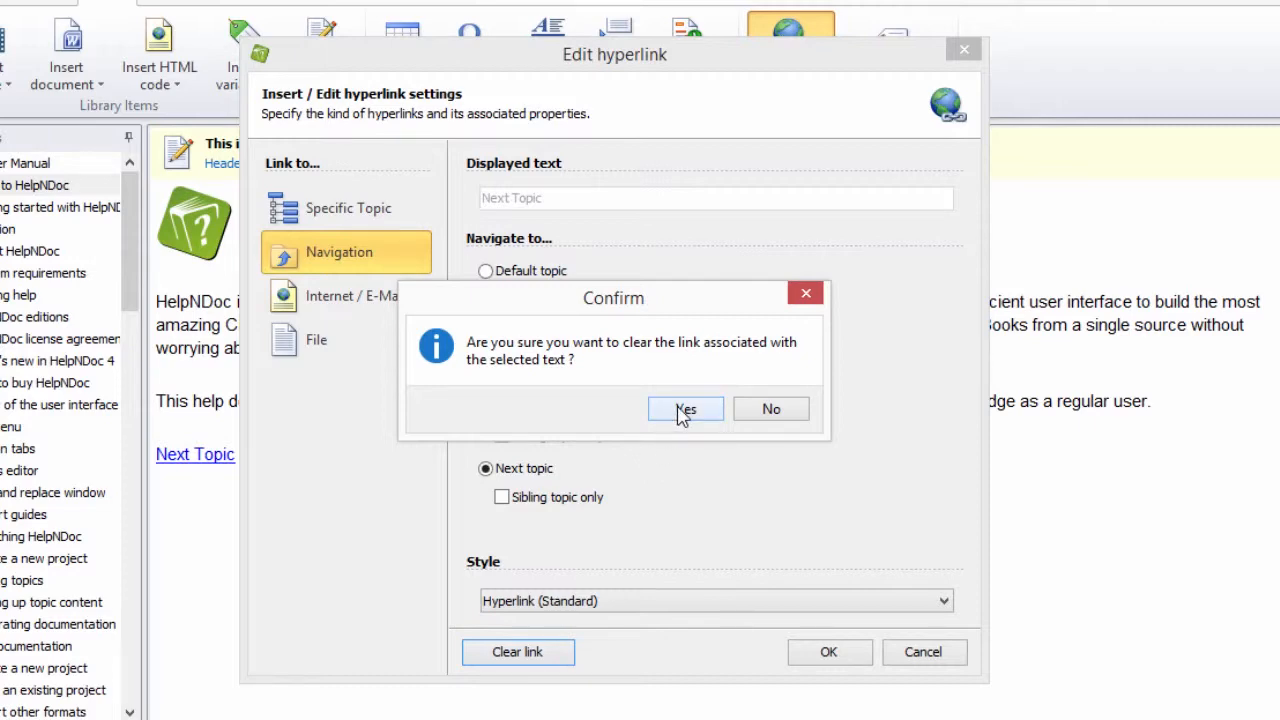
click(684, 410)
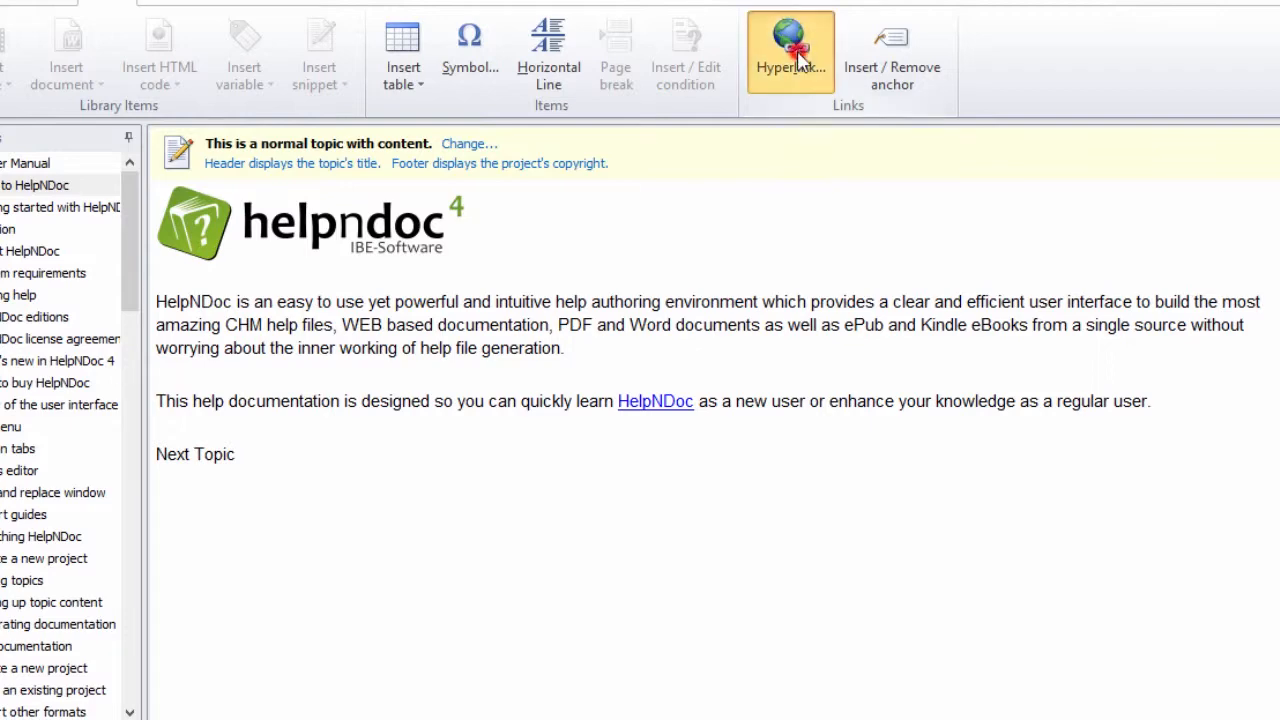
click(790, 50)
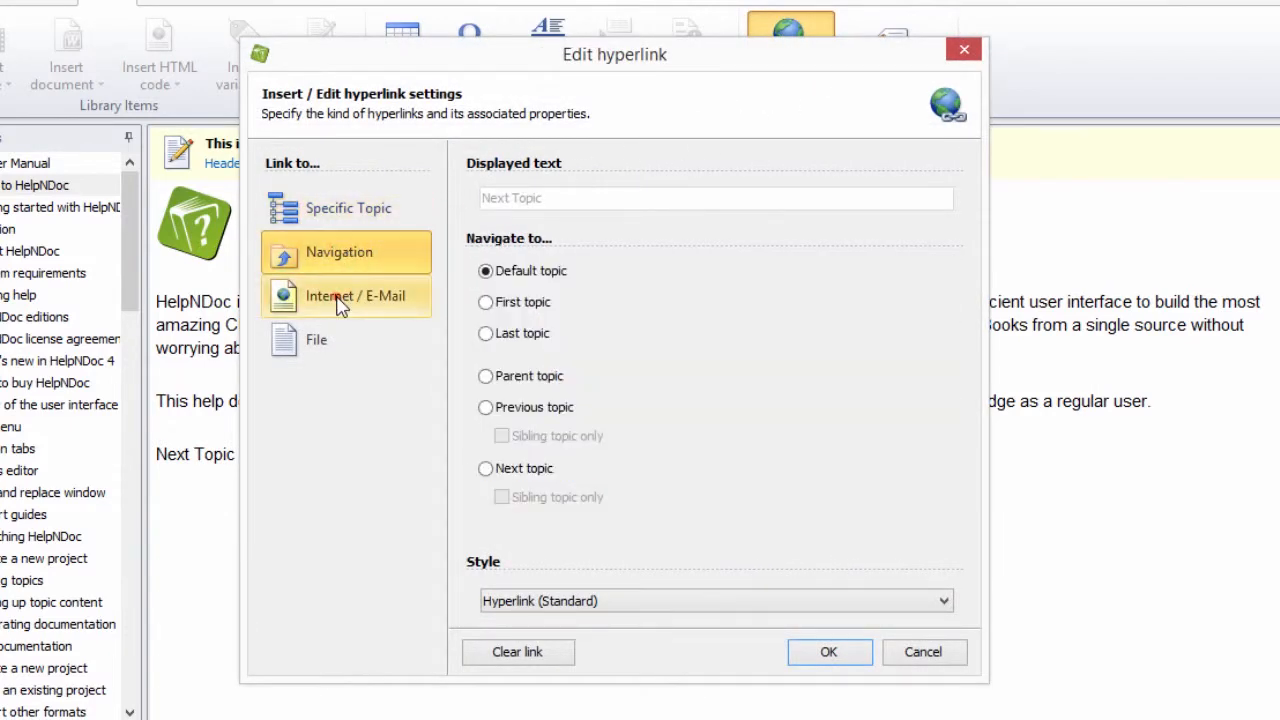
click(354, 296)
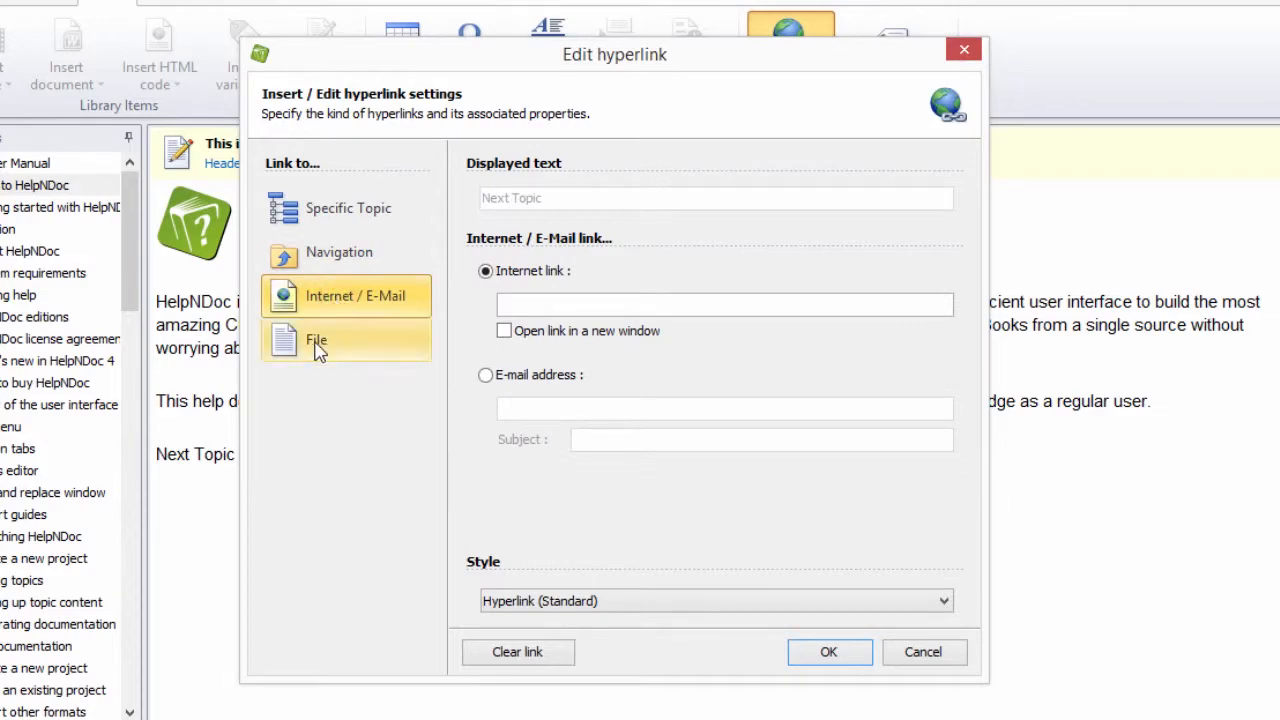
click(344, 340)
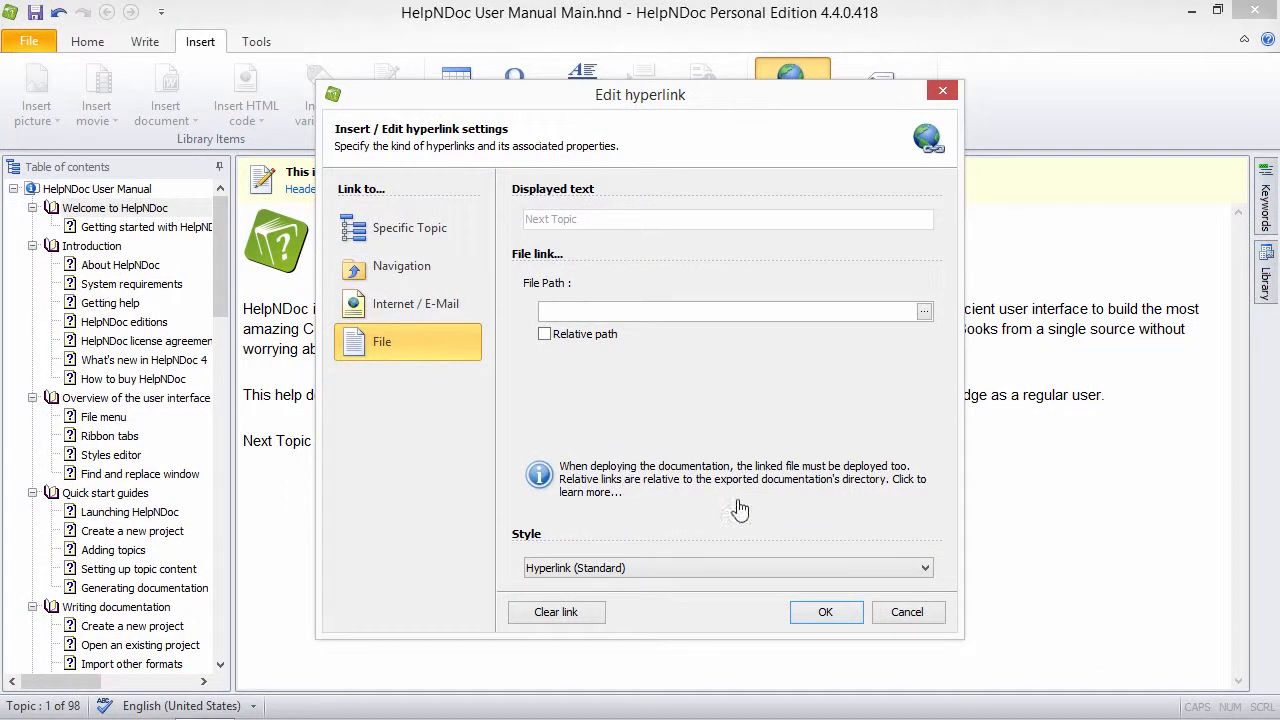
click(908, 612)
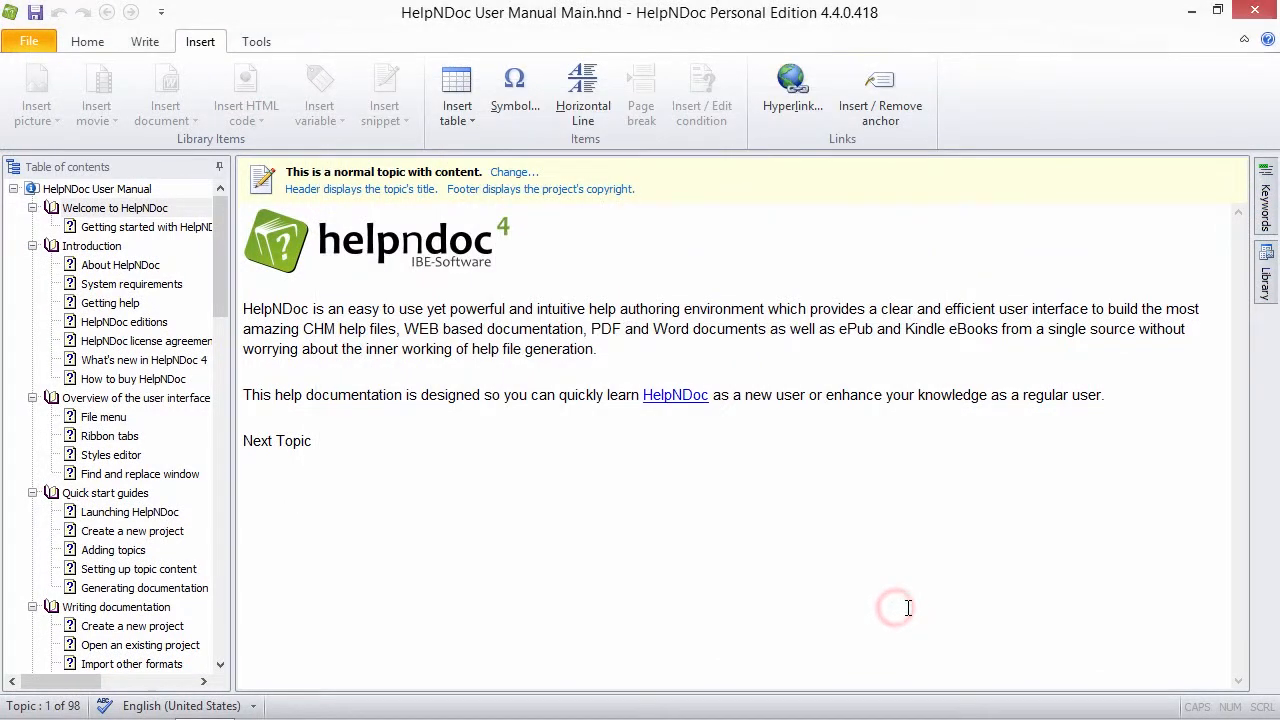